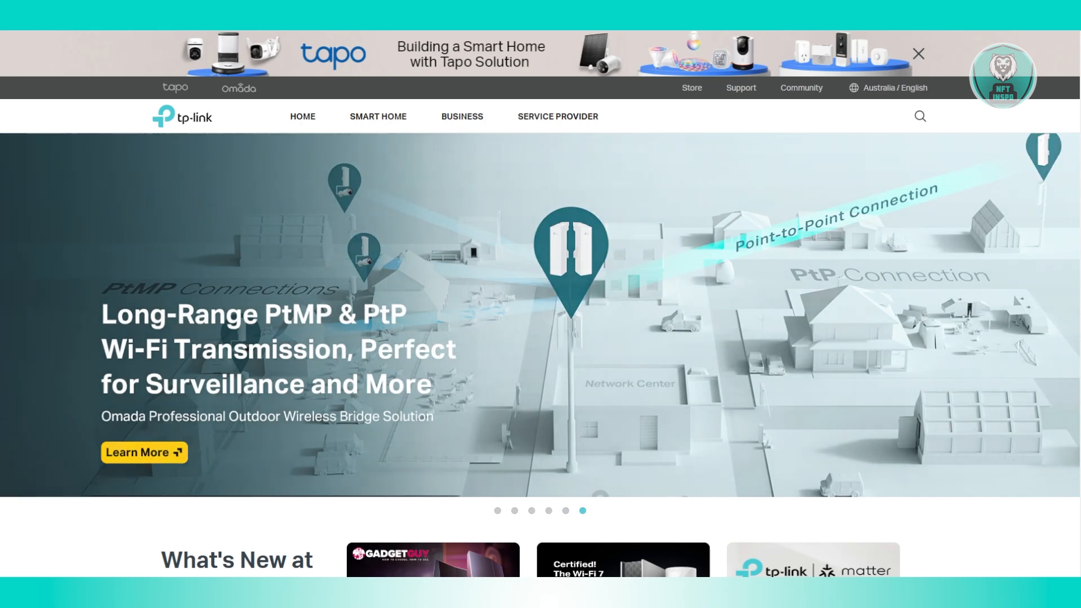
# Switch to the Miro board tab showing the router photo and red-boxed WPS/Reset diagram
pyautogui.click(497, 513)
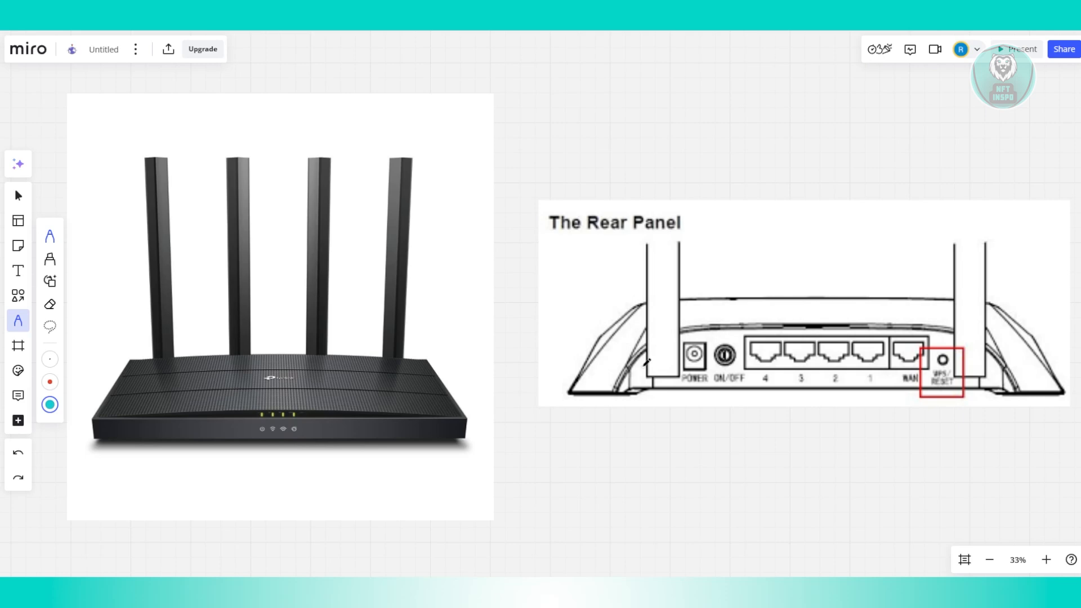
pyautogui.moveTo(665, 372)
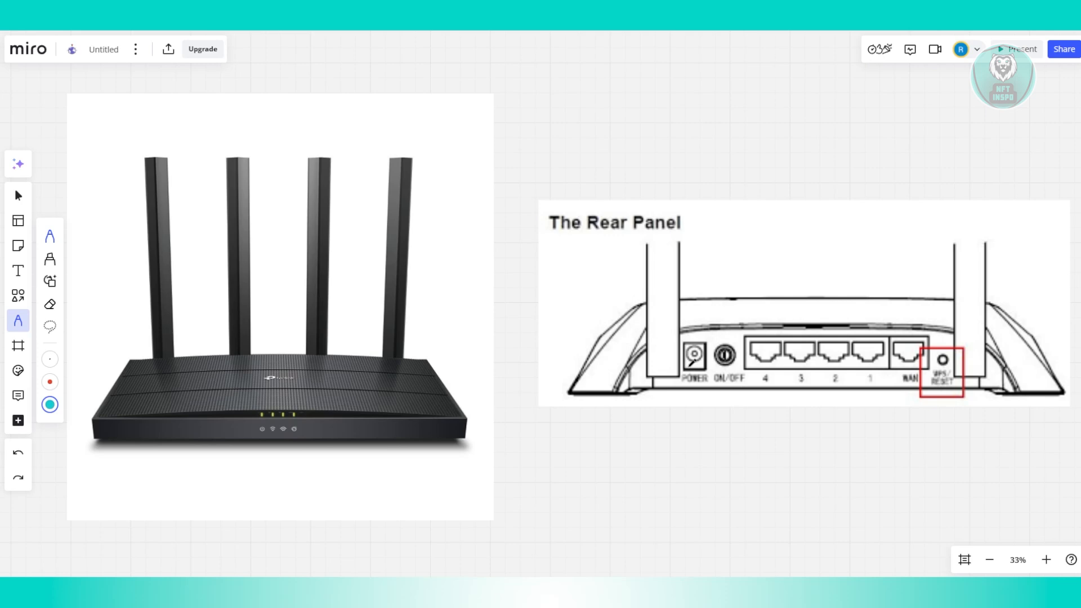
pyautogui.moveTo(713, 220)
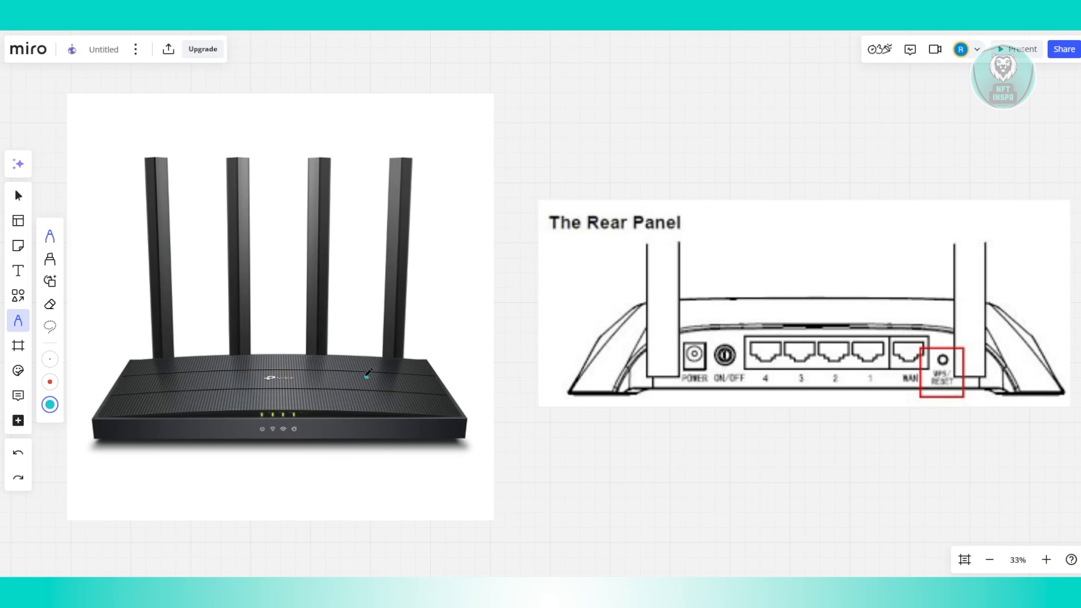
pyautogui.moveTo(383, 363)
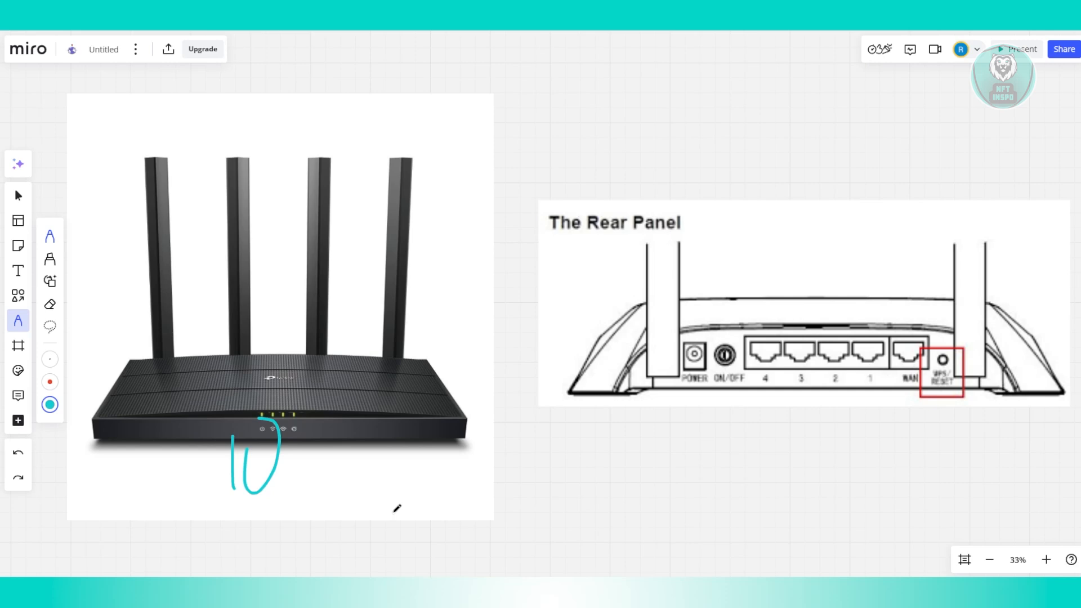
pyautogui.moveTo(467, 483)
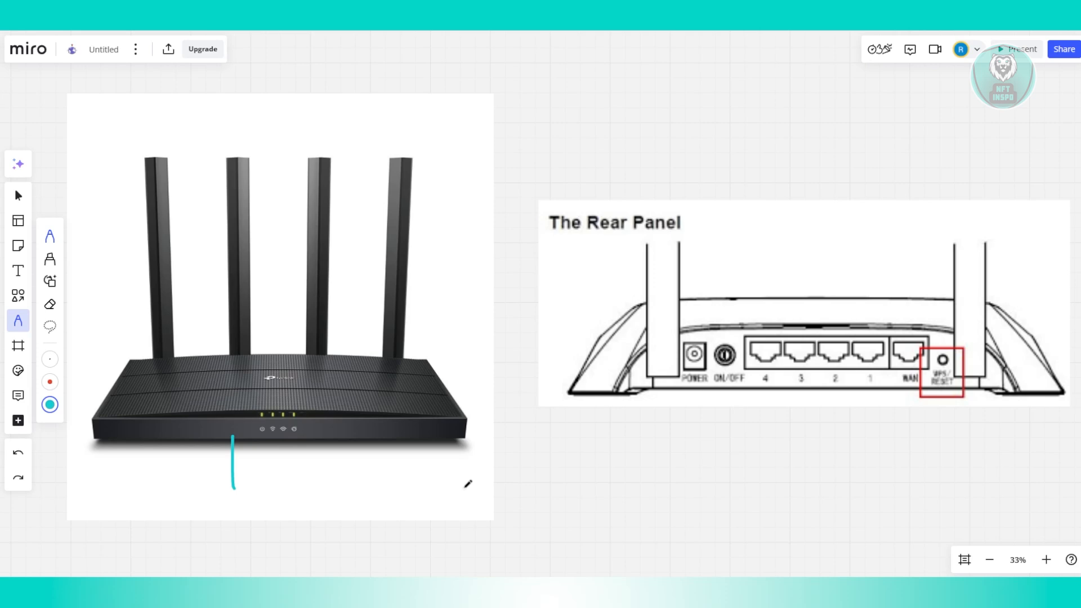
pyautogui.moveTo(713, 492)
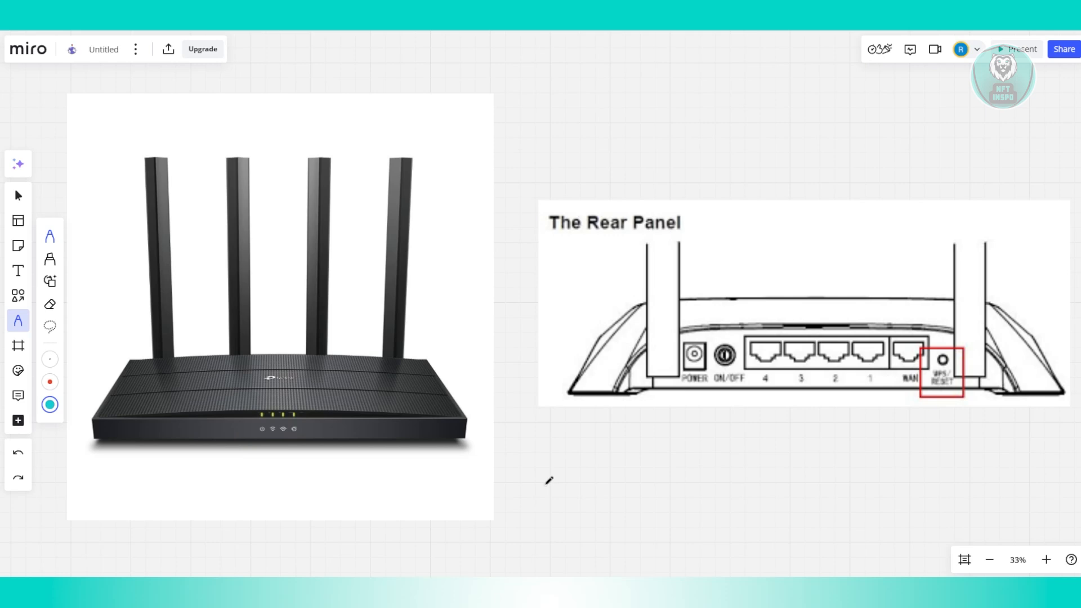
pyautogui.moveTo(574, 325)
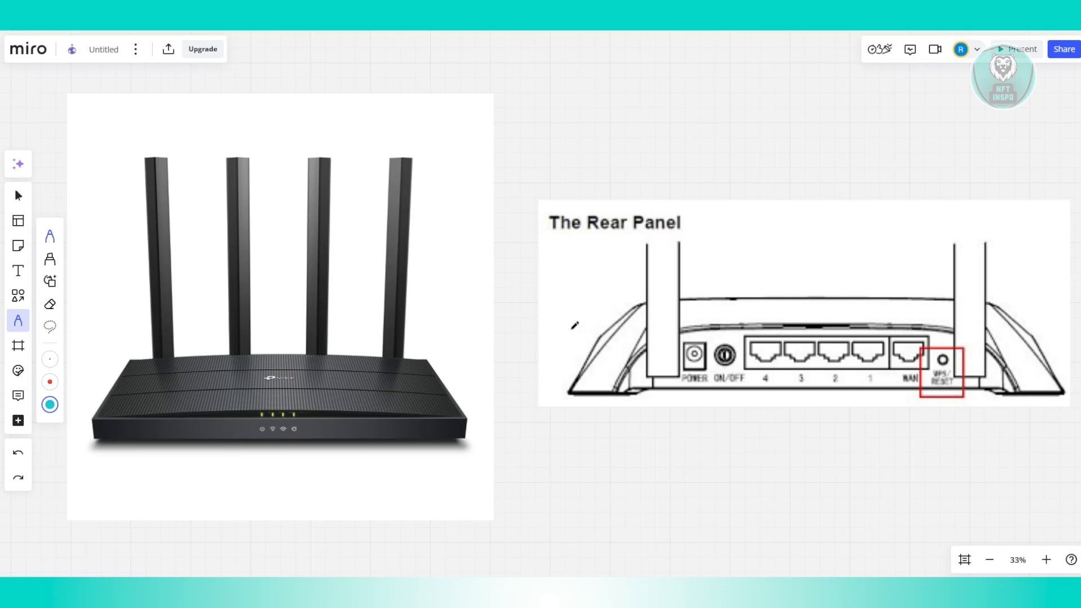
pyautogui.moveTo(860, 435)
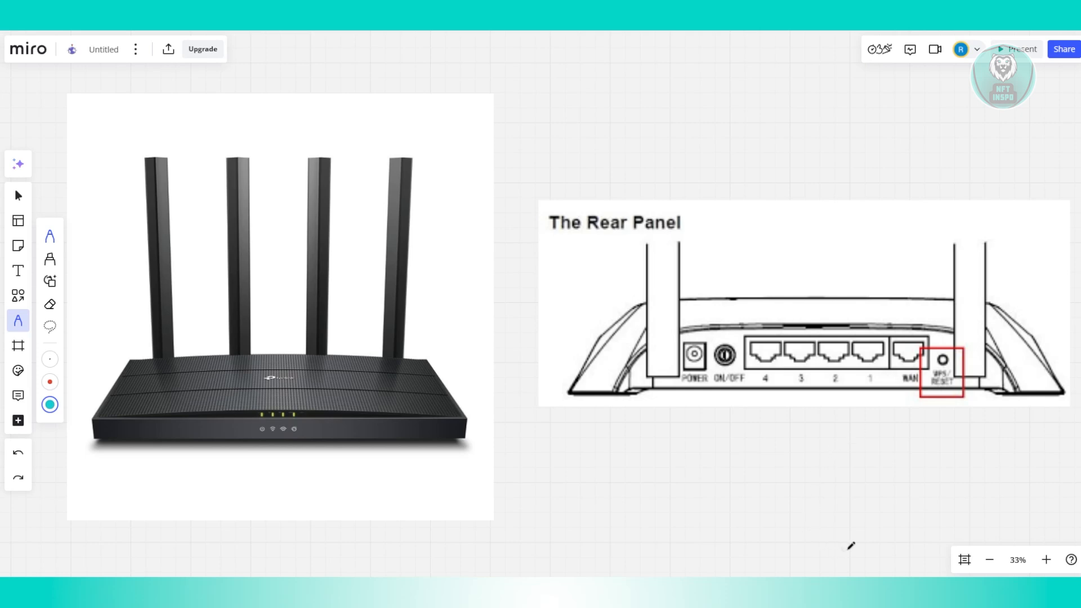
pyautogui.moveTo(760, 411)
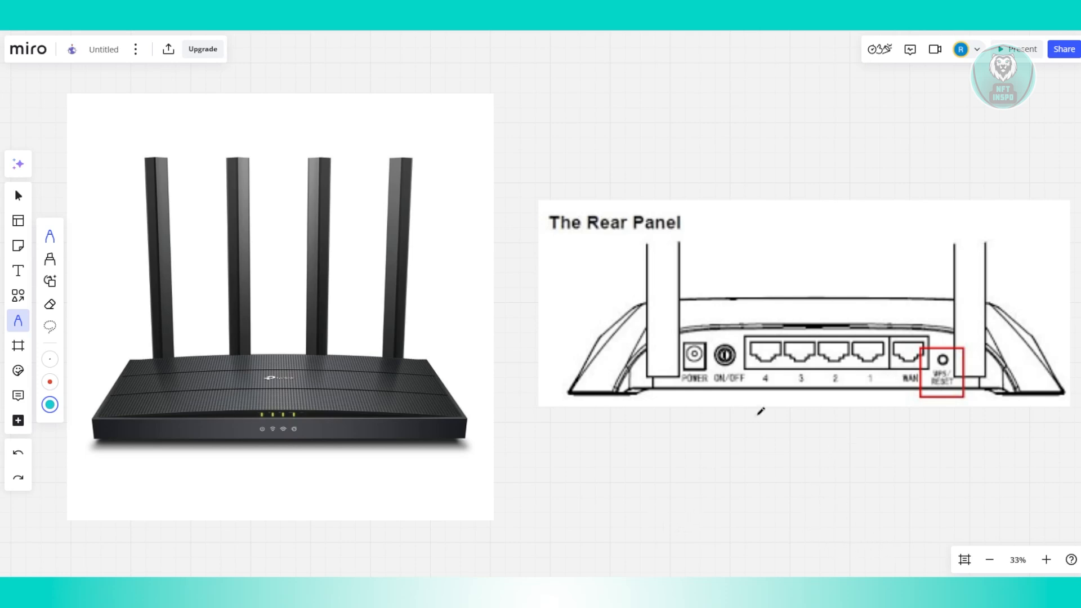